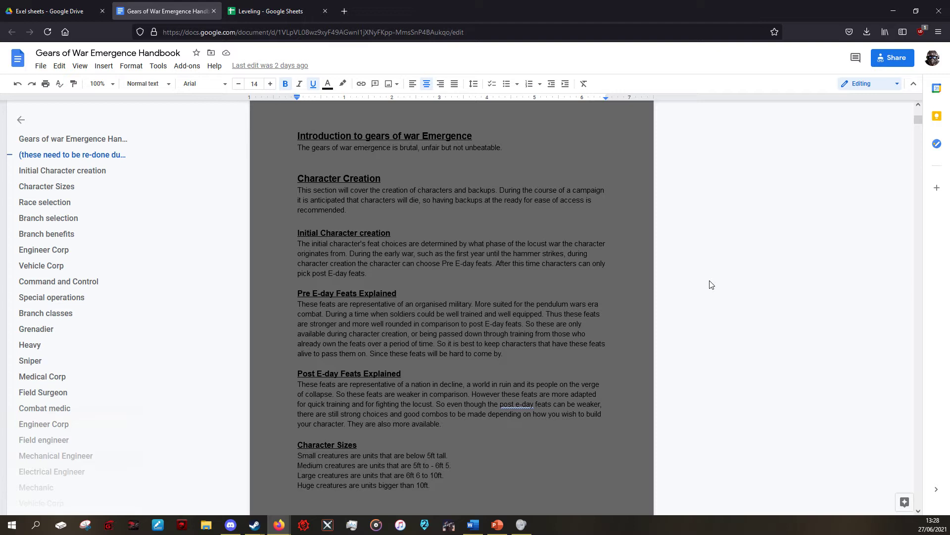
# Bring up the Leveling spreadsheet's Archetypes sheet with base and class costs.
pyautogui.click(276, 11)
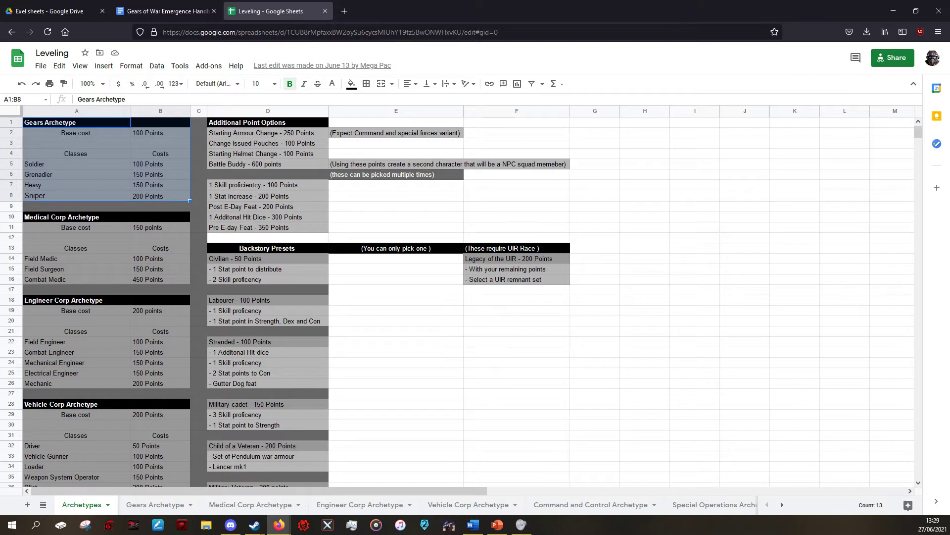
pyautogui.click(155, 504)
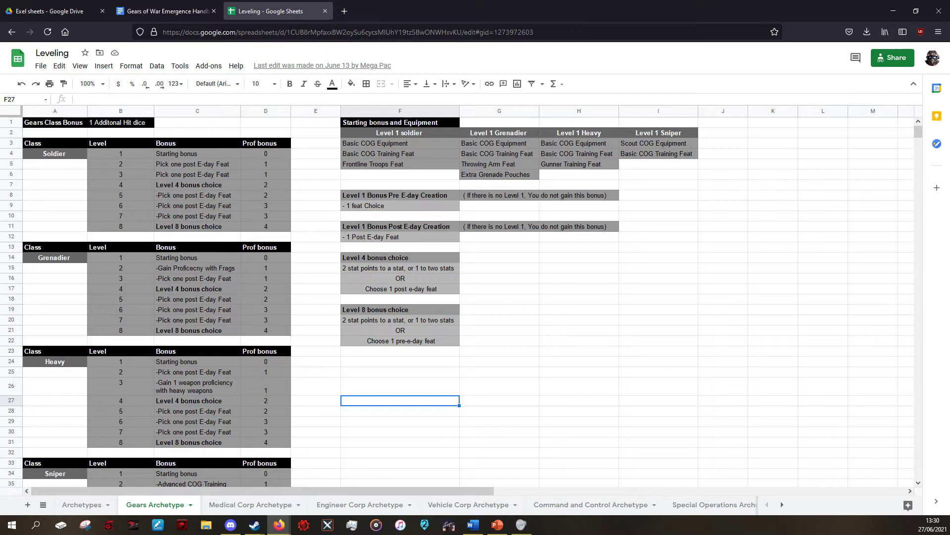
pyautogui.click(399, 195)
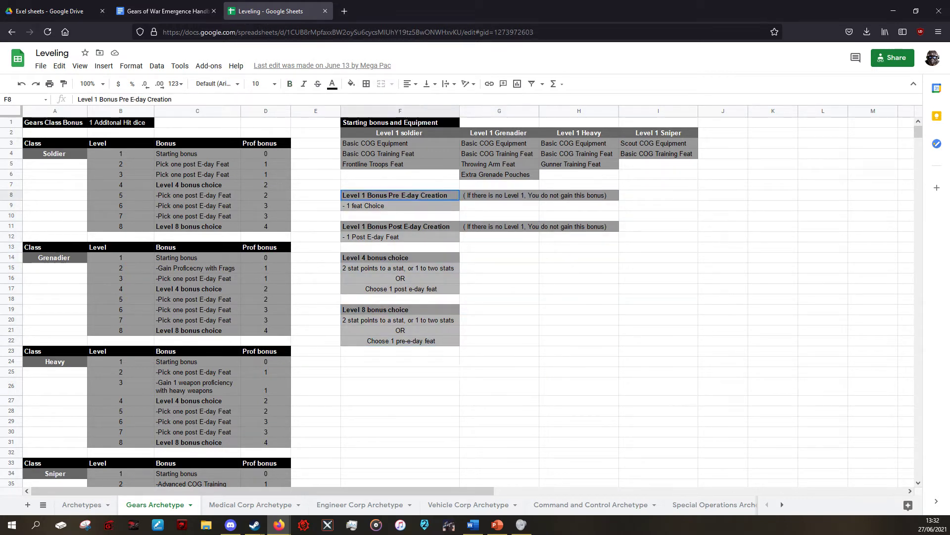
pyautogui.click(577, 268)
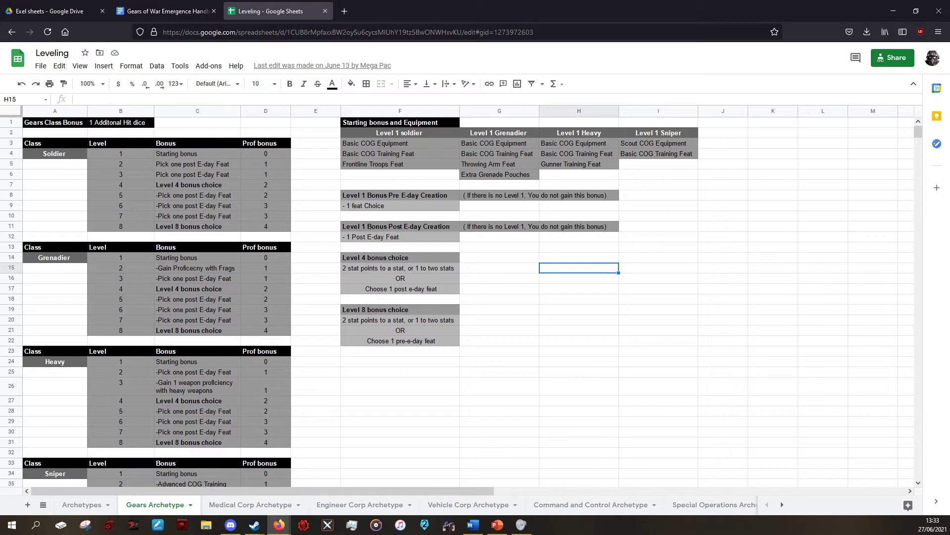
pyautogui.click(399, 269)
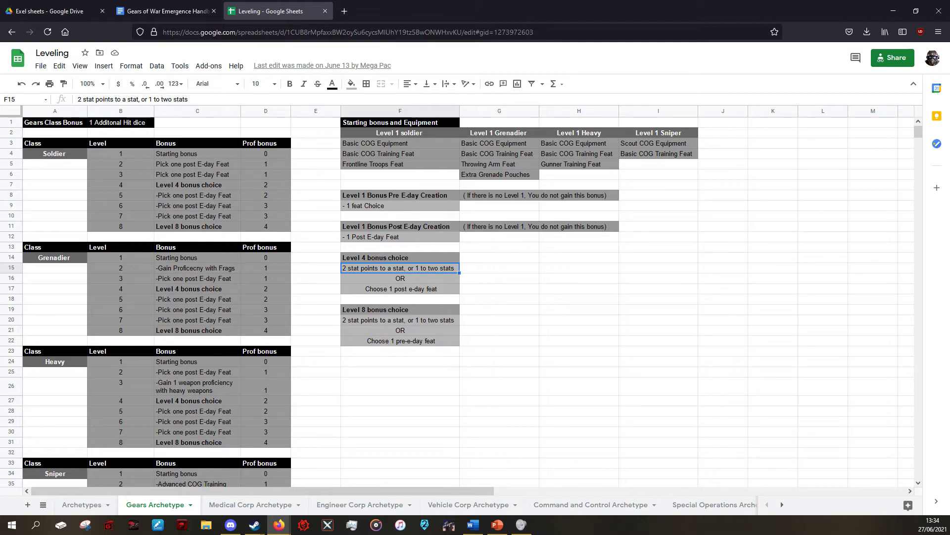
pyautogui.click(498, 309)
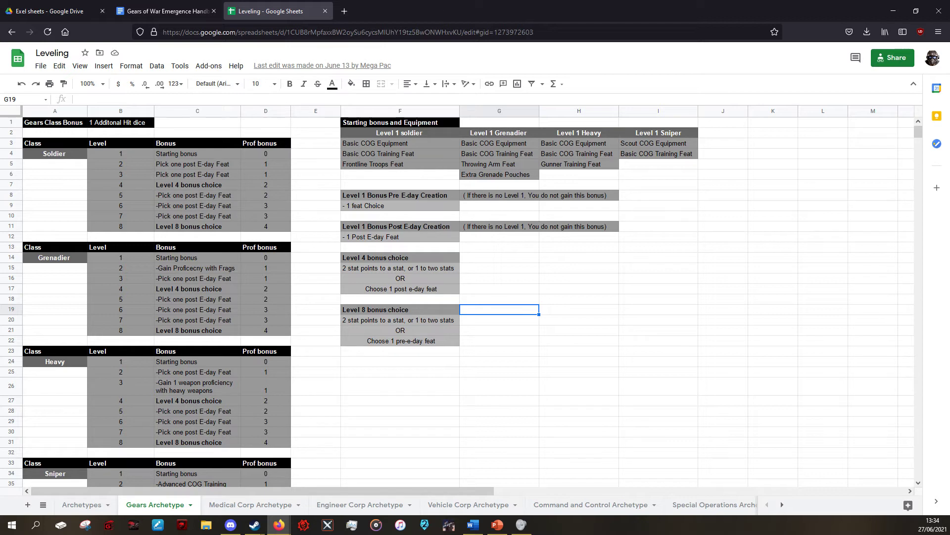
# View the Engineer Corp Archetype sheet, then the Special Operations Archetype sheet.
pyautogui.click(357, 504)
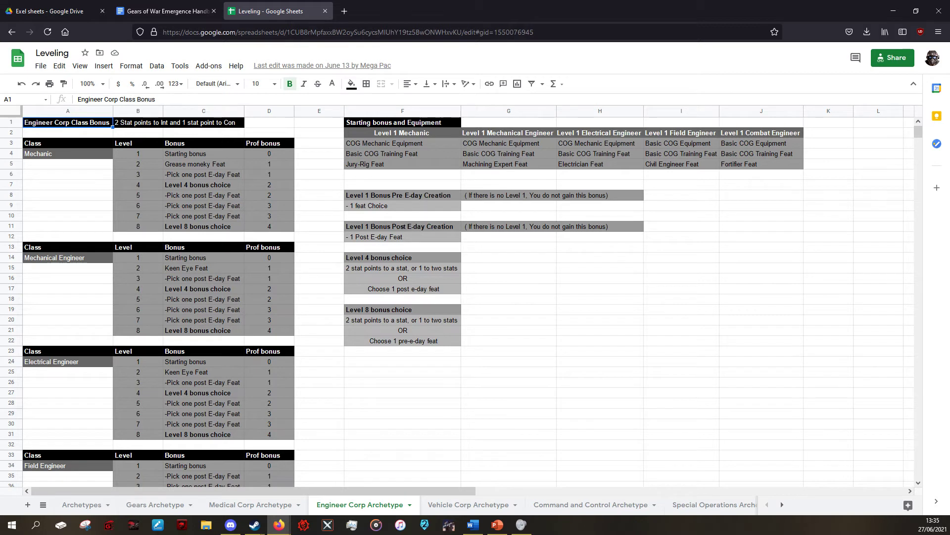
pyautogui.click(589, 504)
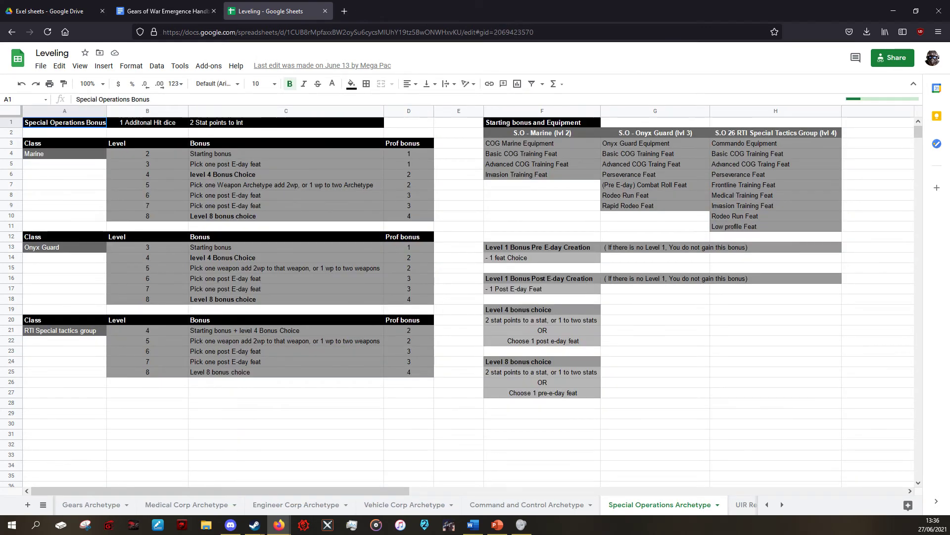
# Navigate sheet tabs to land on Pre E-day Feats with prerequisites and descriptions.
pyautogui.click(285, 414)
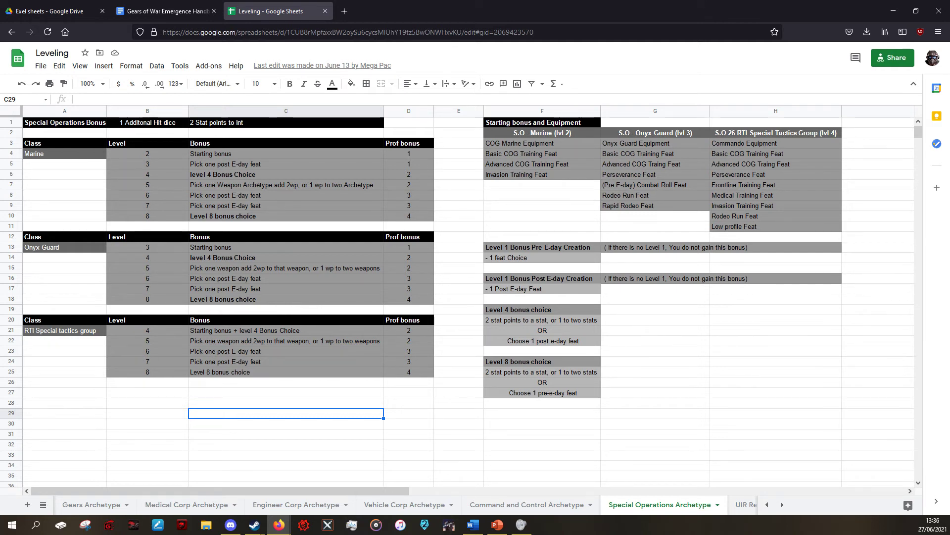
pyautogui.click(781, 504)
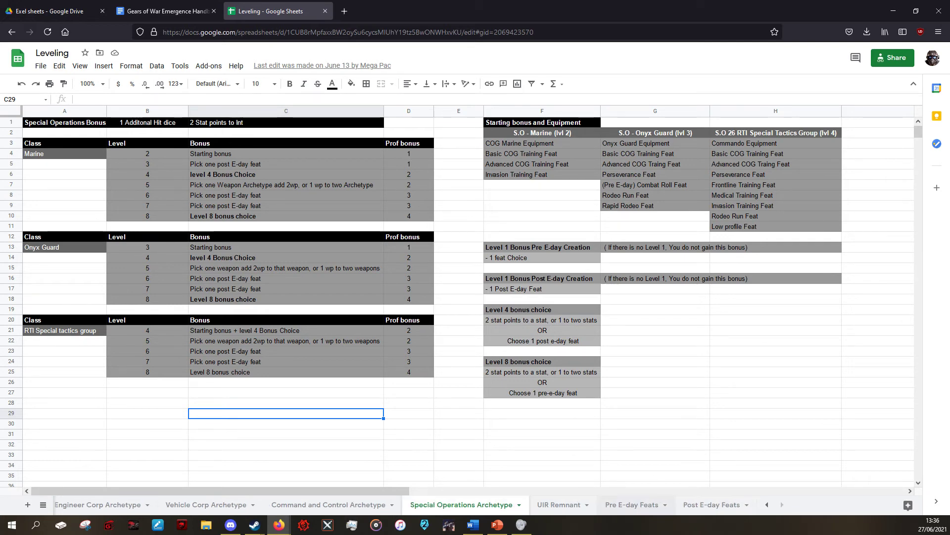
pyautogui.click(631, 503)
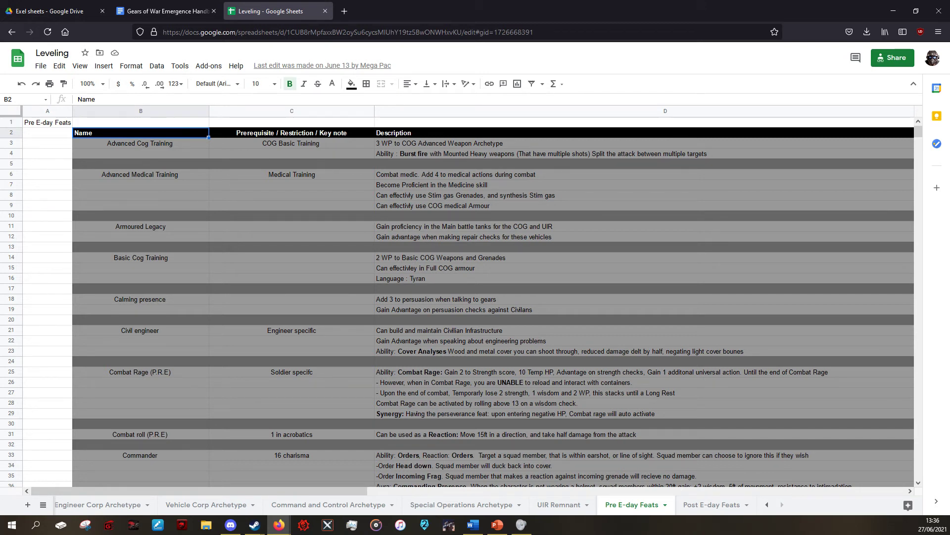
pyautogui.click(291, 131)
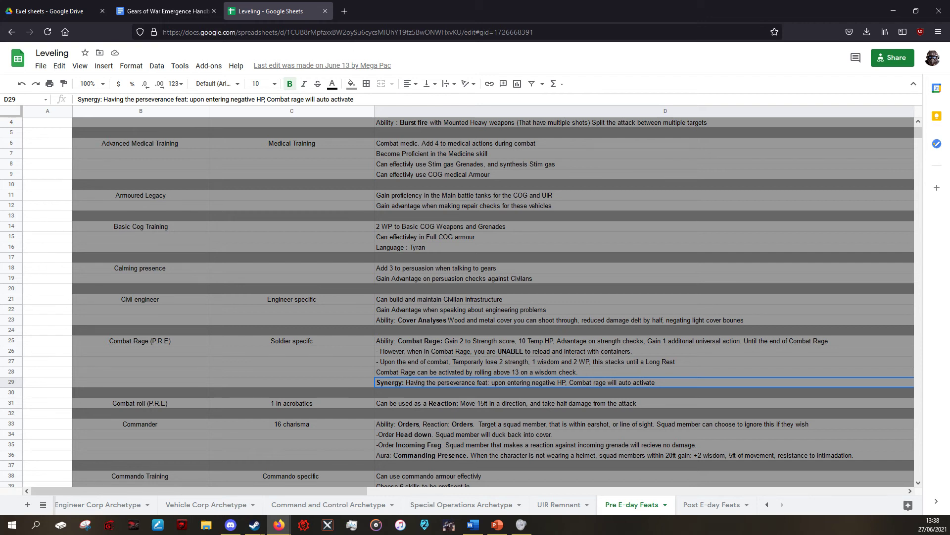
pyautogui.click(558, 504)
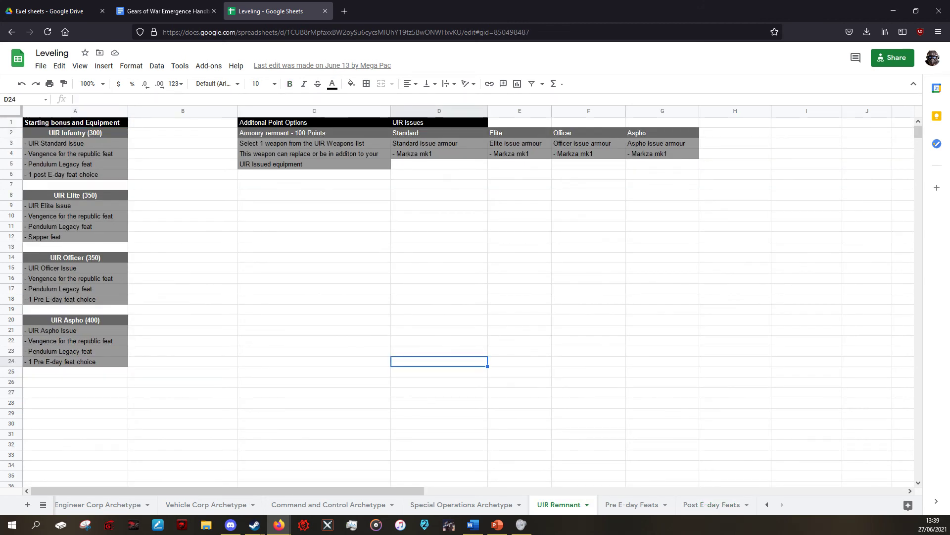
pyautogui.click(85, 504)
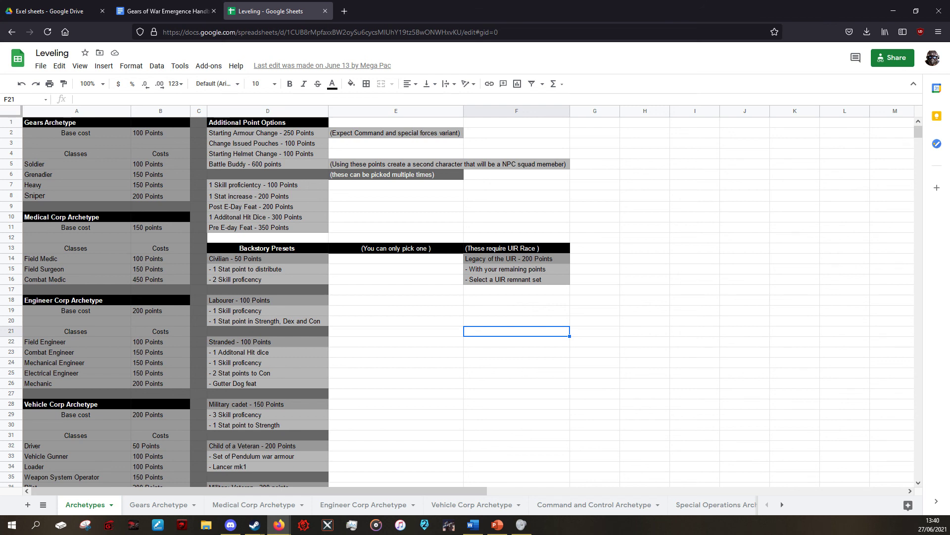